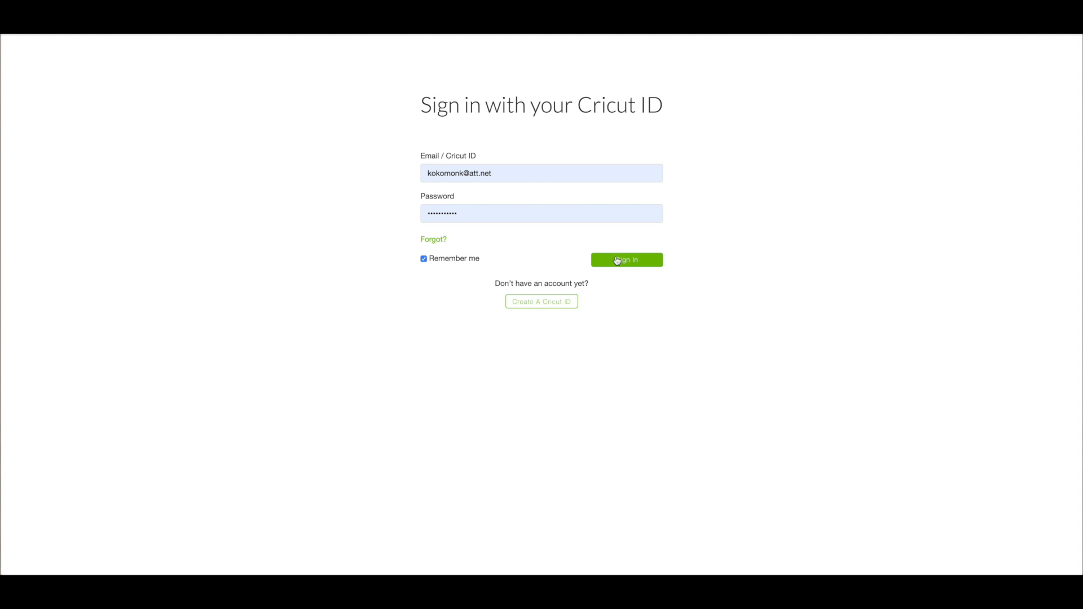
# Step: Sign in to the Cricut account and scroll the Home page down to Cards
pyautogui.click(626, 259)
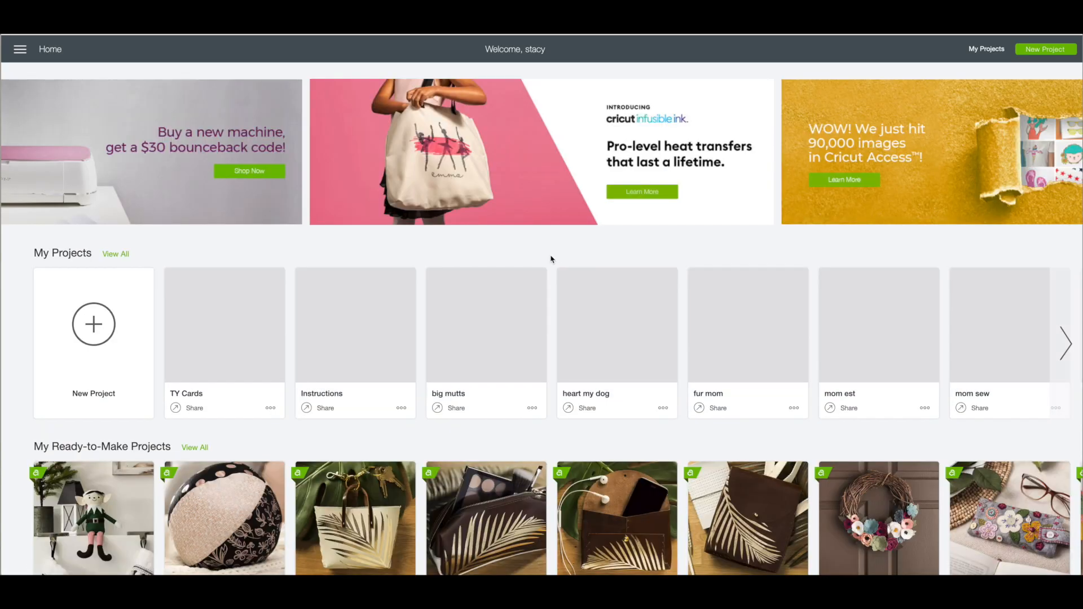
pyautogui.scroll(-3)
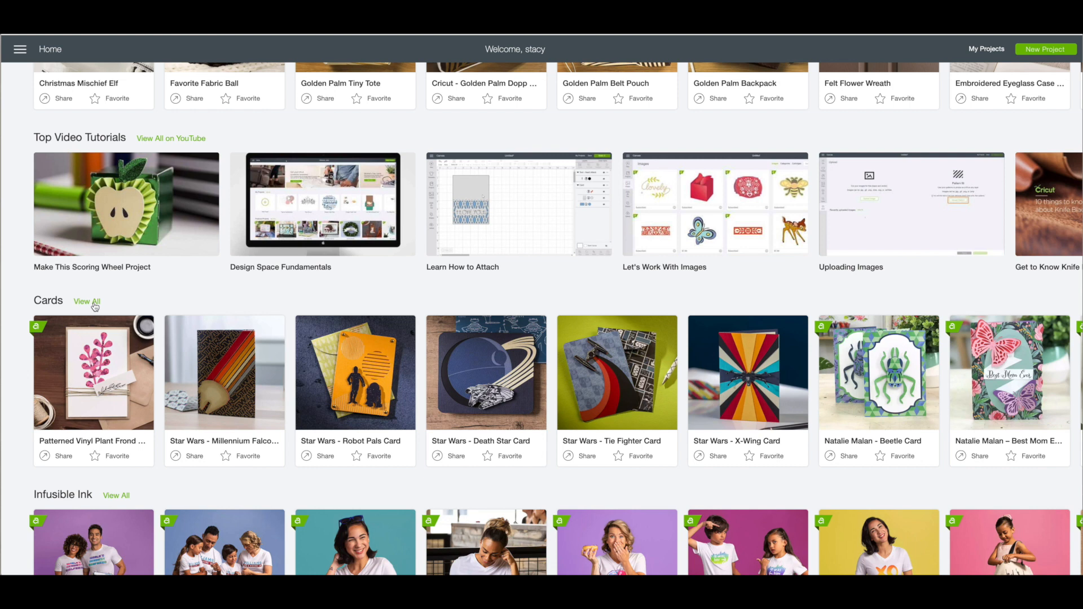
# Step: Search all card projects for 'sailb' and open Sailboat Card for customizing
pyautogui.click(86, 301)
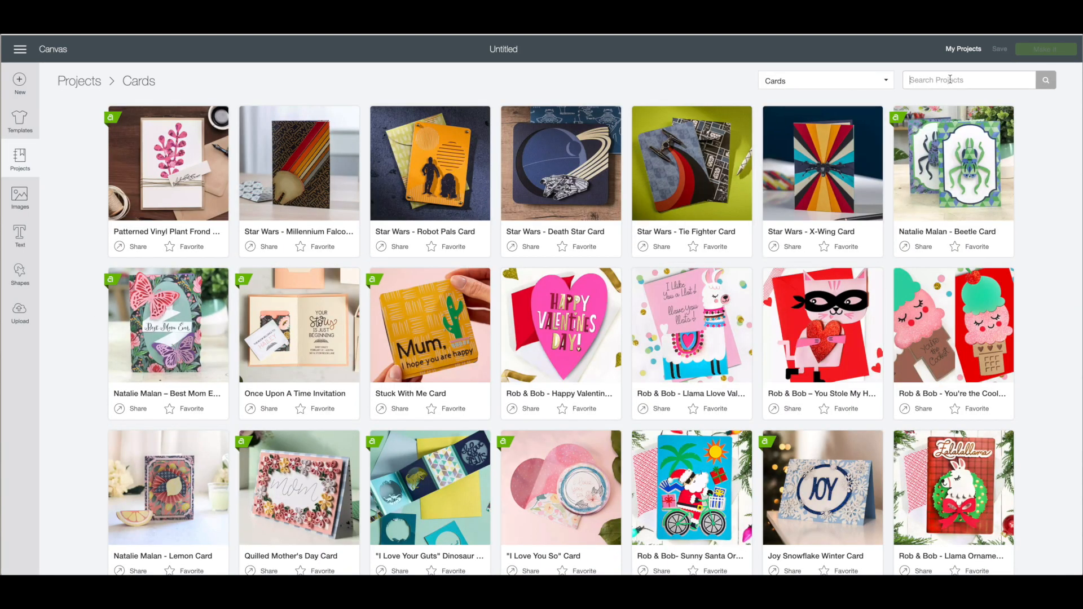
pyautogui.write('sailboat')
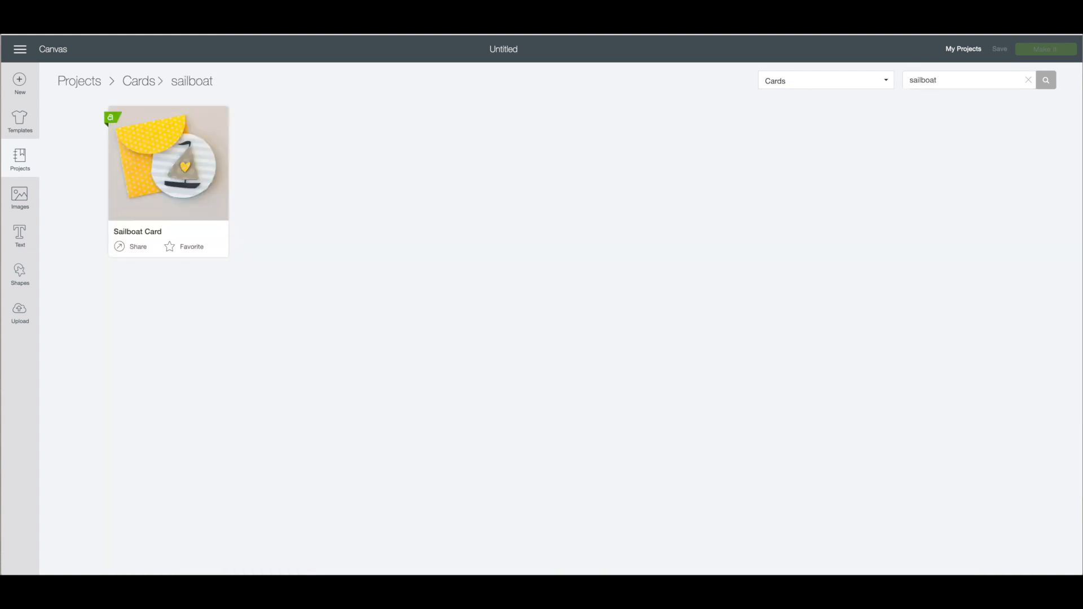
pyautogui.click(190, 149)
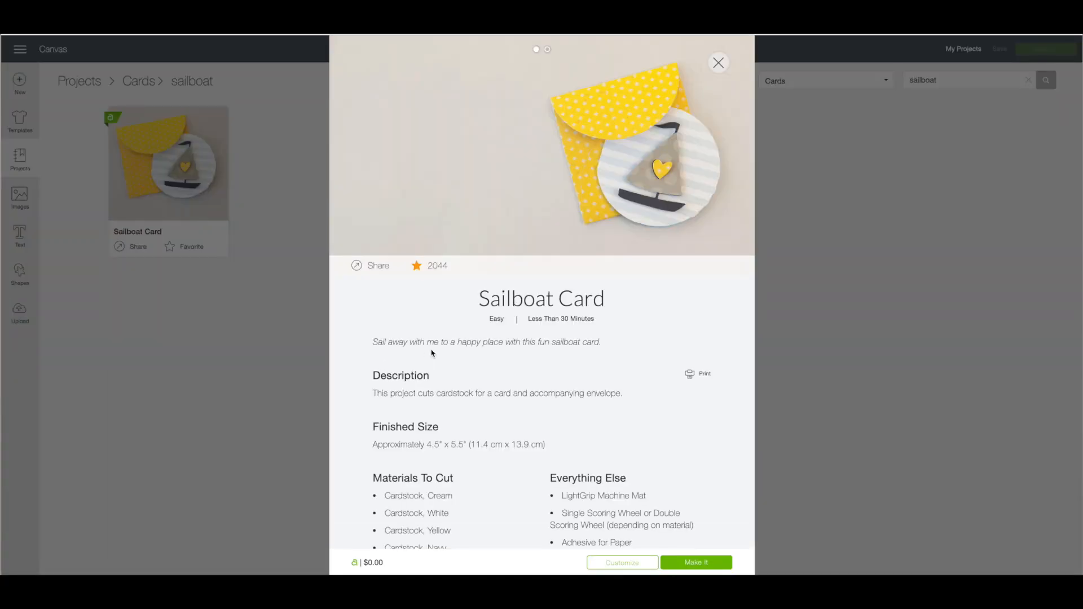
pyautogui.click(622, 562)
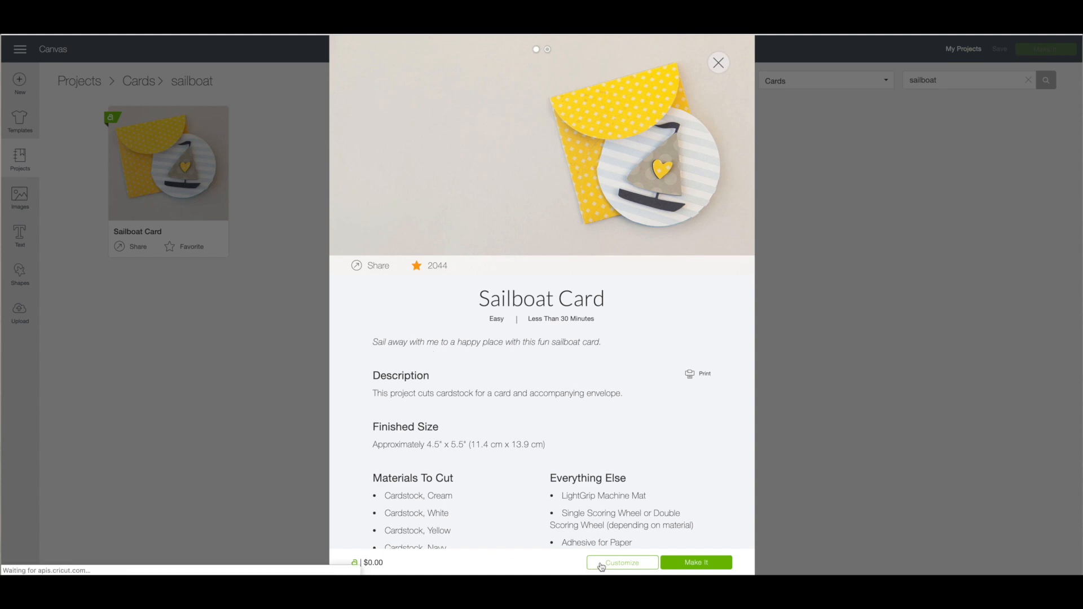
pyautogui.click(622, 562)
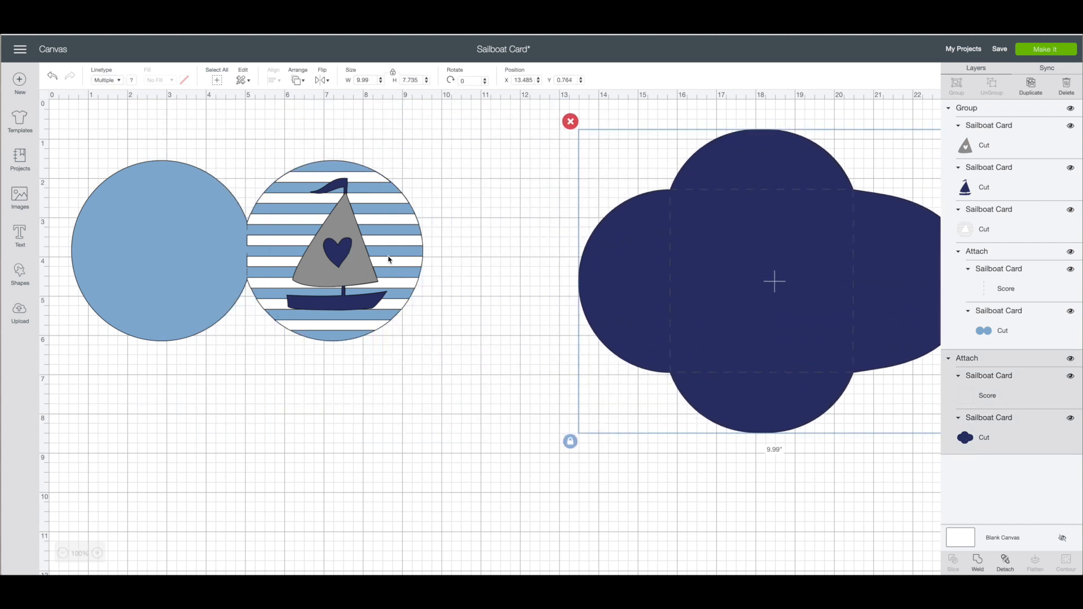
# Step: Move the striped sailboat artwork up and off the light-blue two-circle card base
pyautogui.rightClick(356, 251)
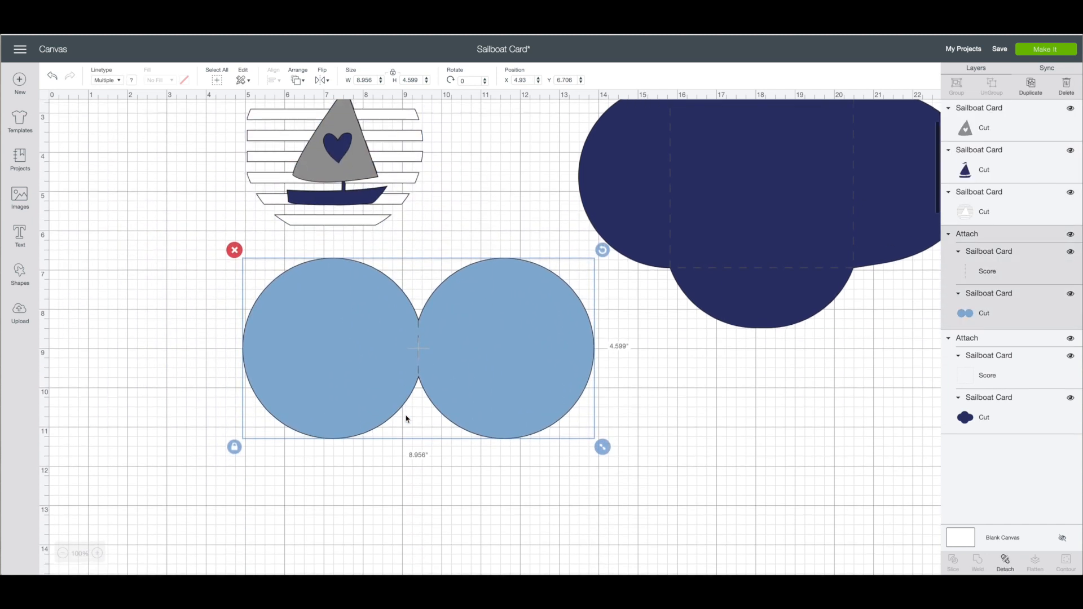
pyautogui.scroll(-3)
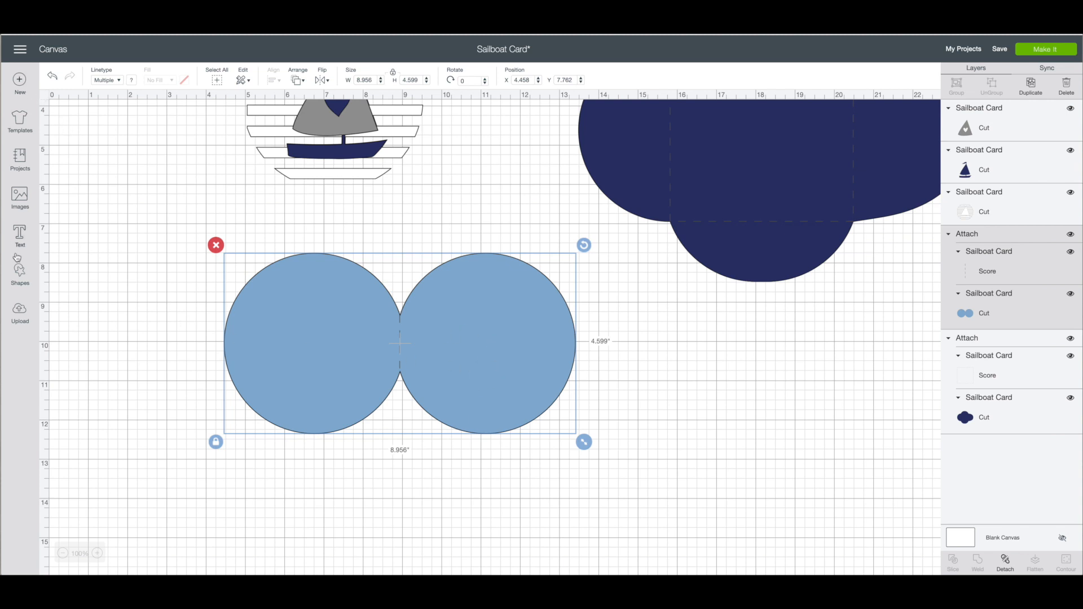
# Step: Add a white 4.25-inch circle over the right light-blue circle
pyautogui.click(19, 268)
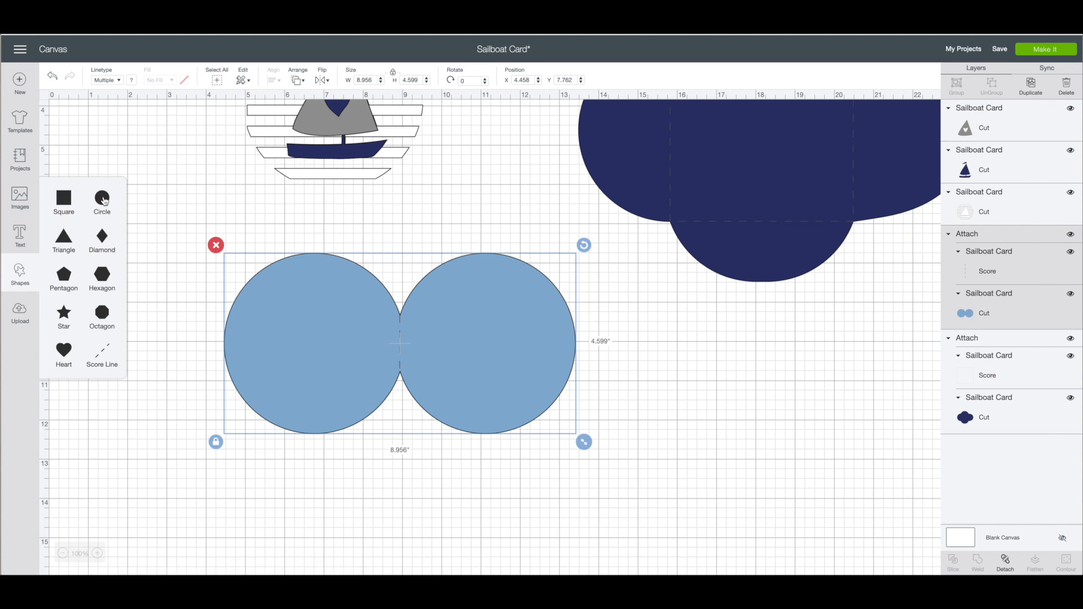
pyautogui.click(102, 198)
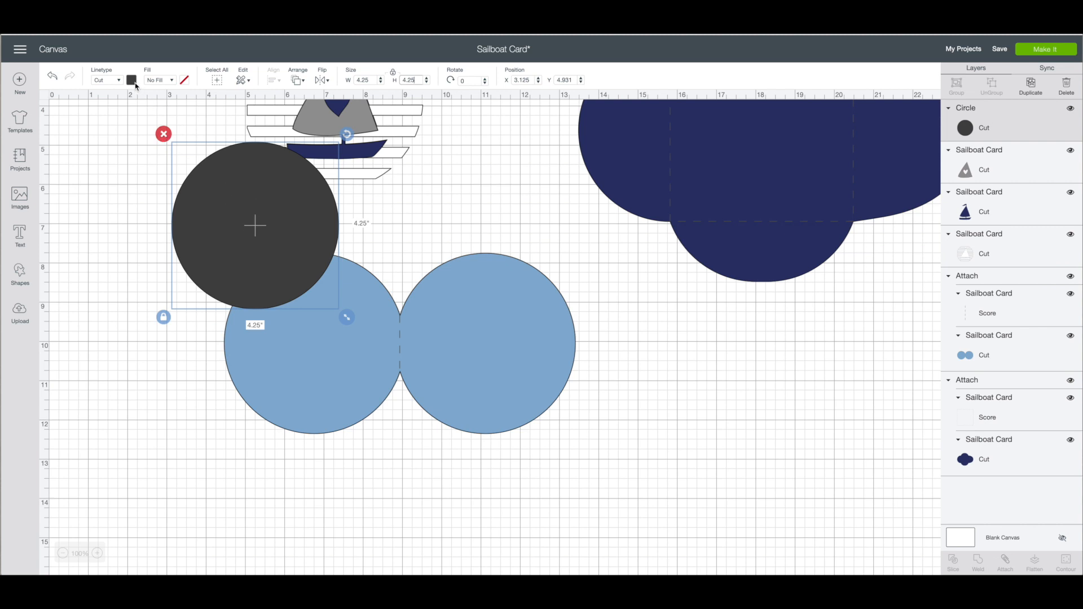
pyautogui.click(131, 79)
pyautogui.write('9')
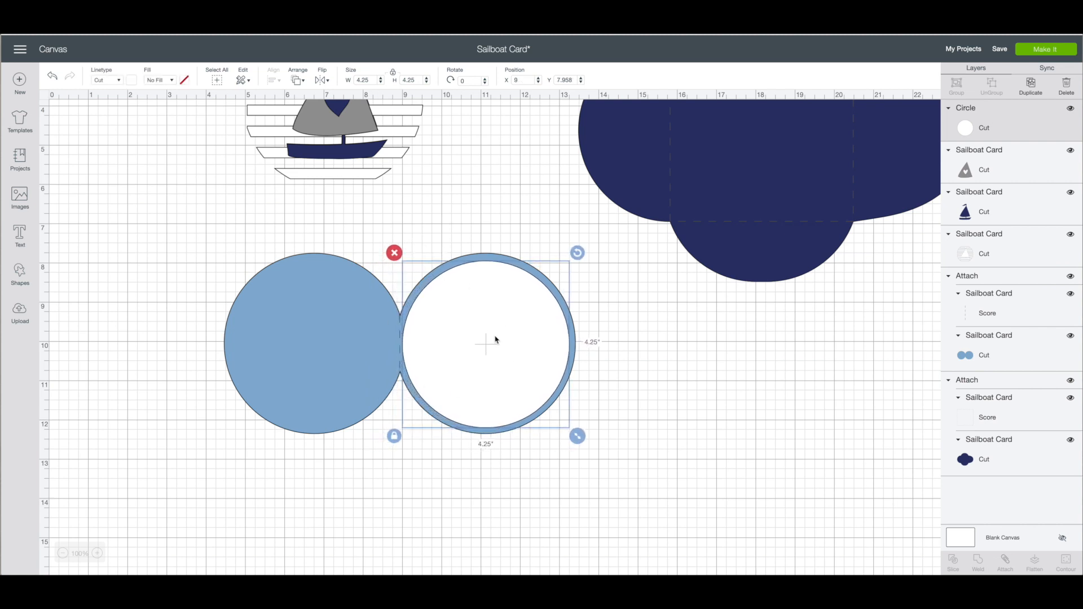
pyautogui.moveTo(290, 301)
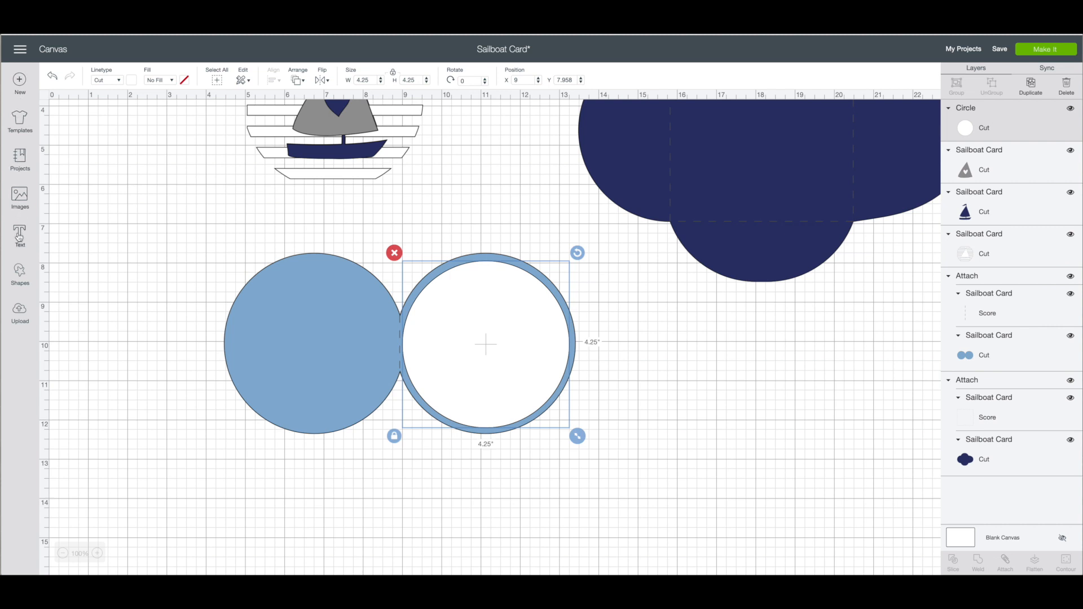
# Step: Add the text 'Thanks for keeping me a float!' with center alignment
pyautogui.click(19, 232)
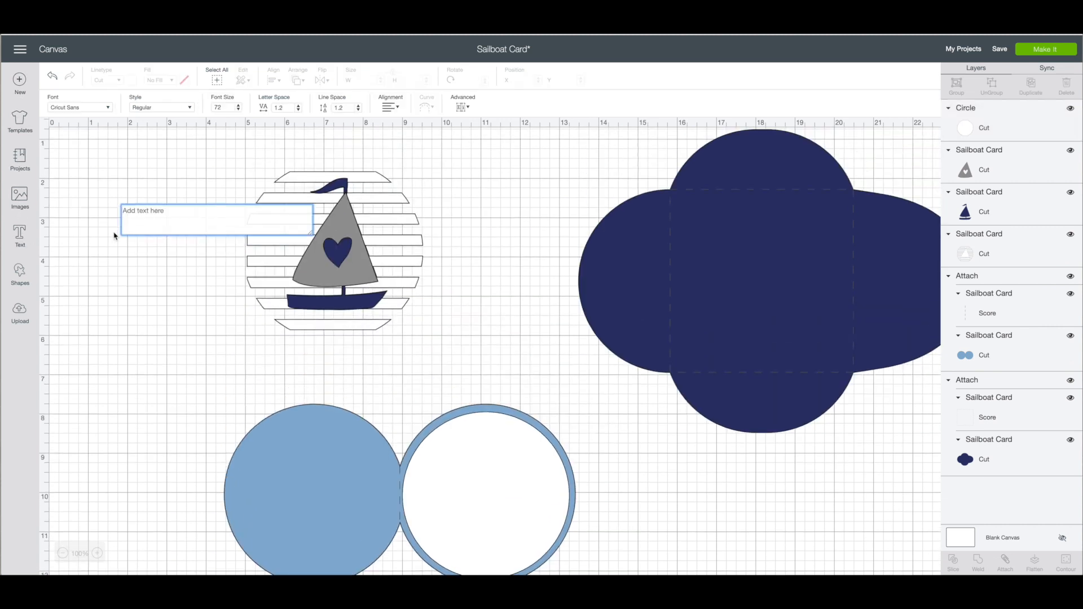
pyautogui.write('Thanks for keeping')
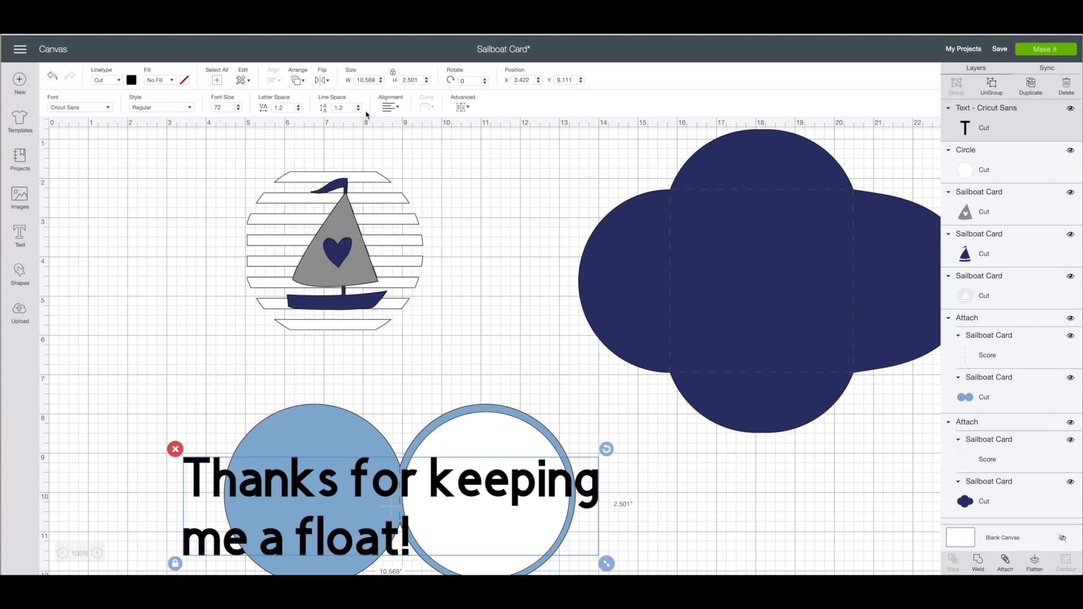
pyautogui.click(389, 108)
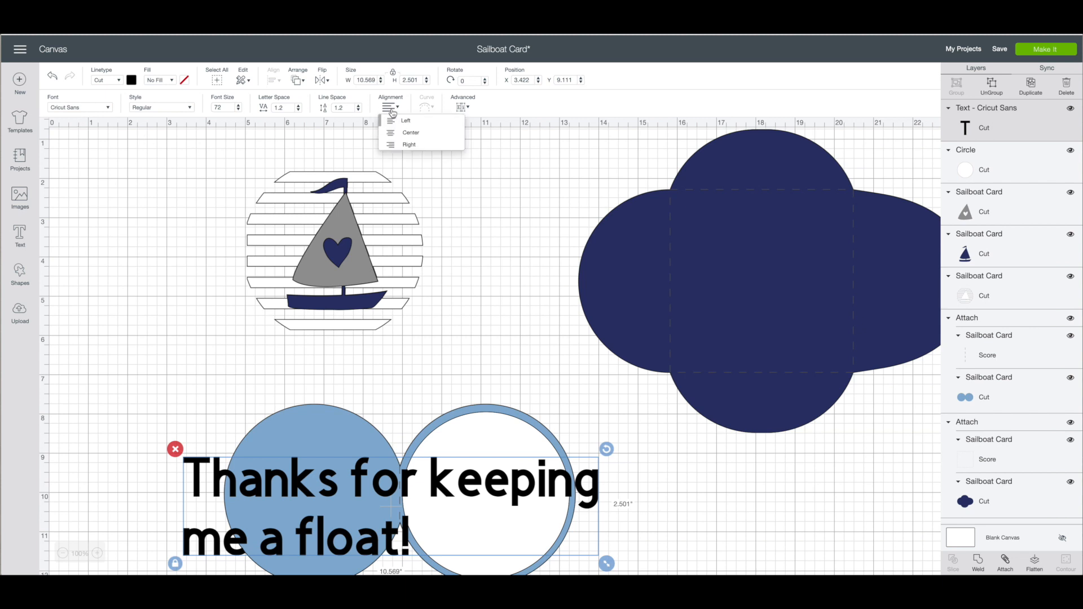
pyautogui.click(411, 132)
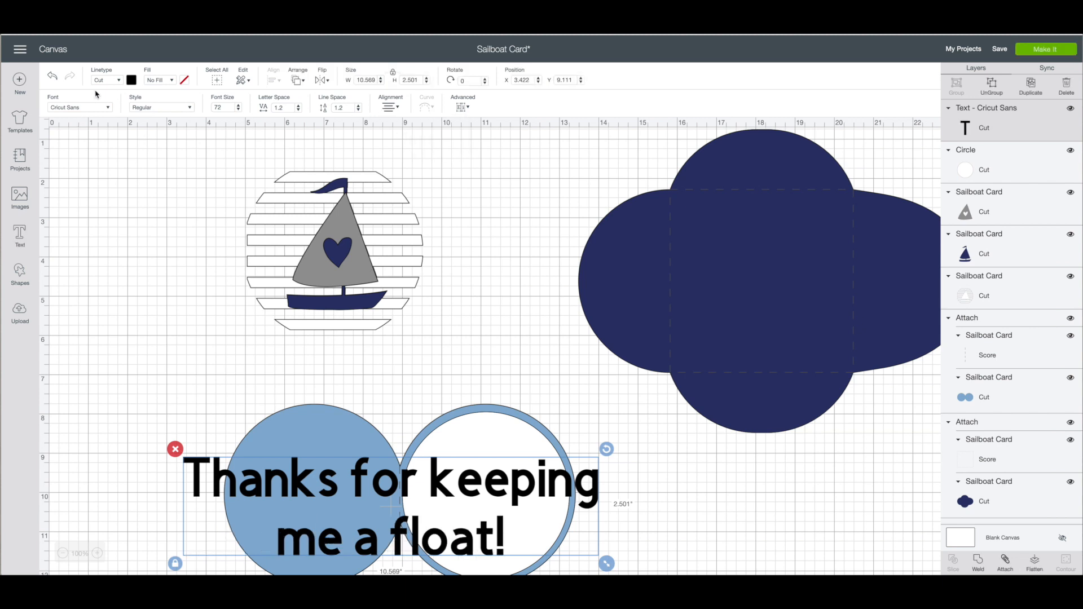
# Step: Change the message font to the Awesome writing font, set to draw
pyautogui.click(79, 107)
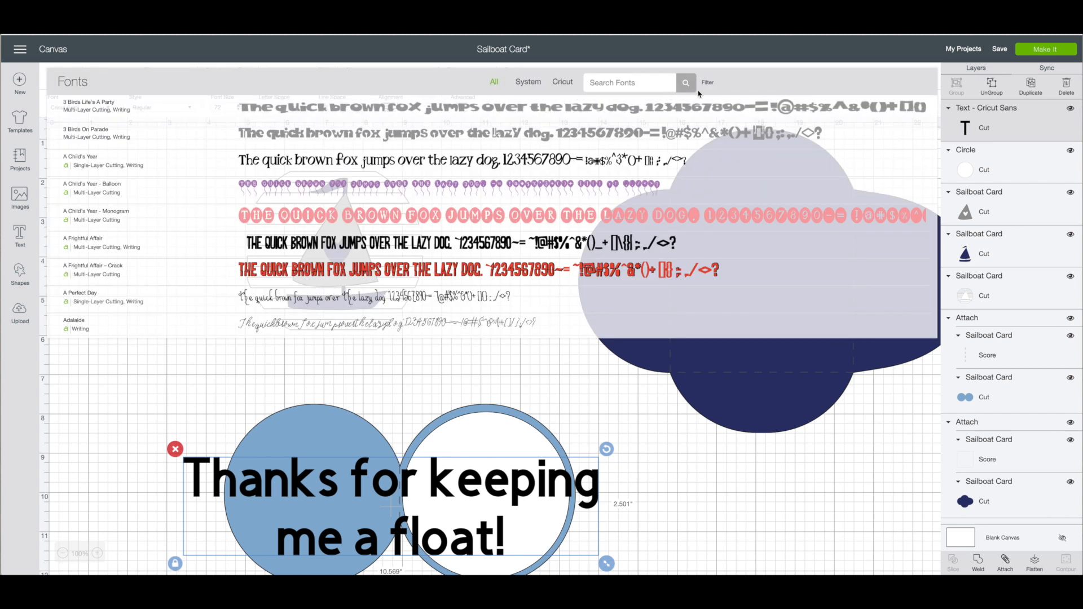
pyautogui.click(707, 82)
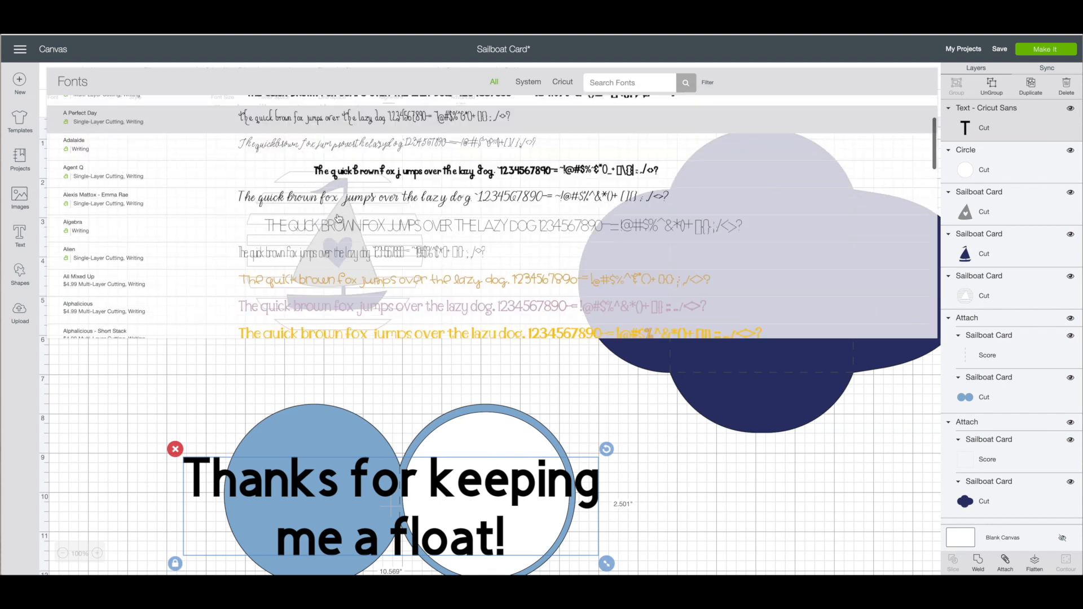
pyautogui.scroll(-3)
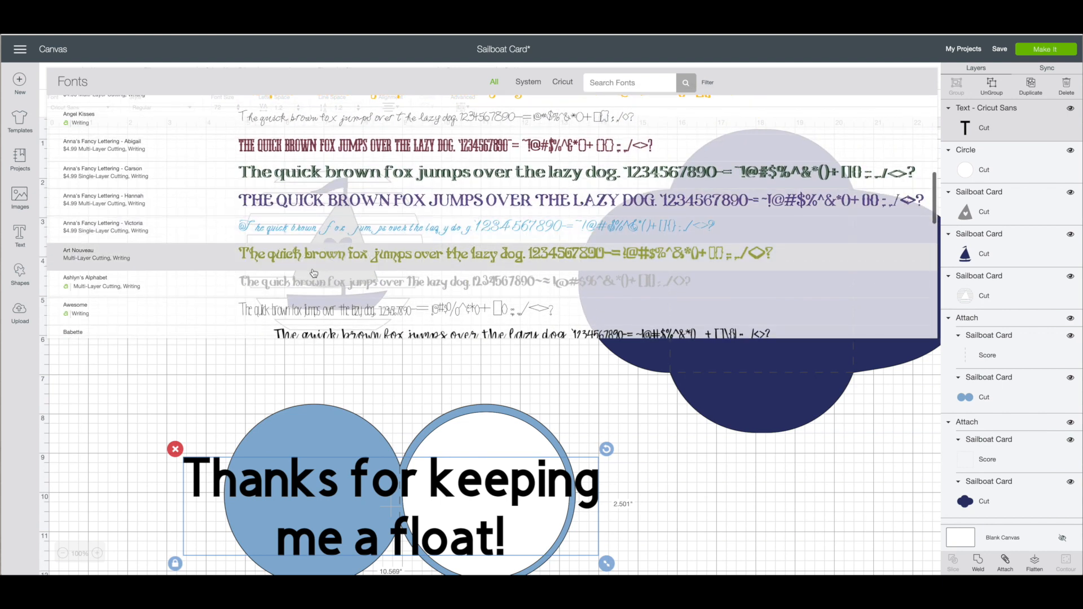
pyautogui.scroll(-3)
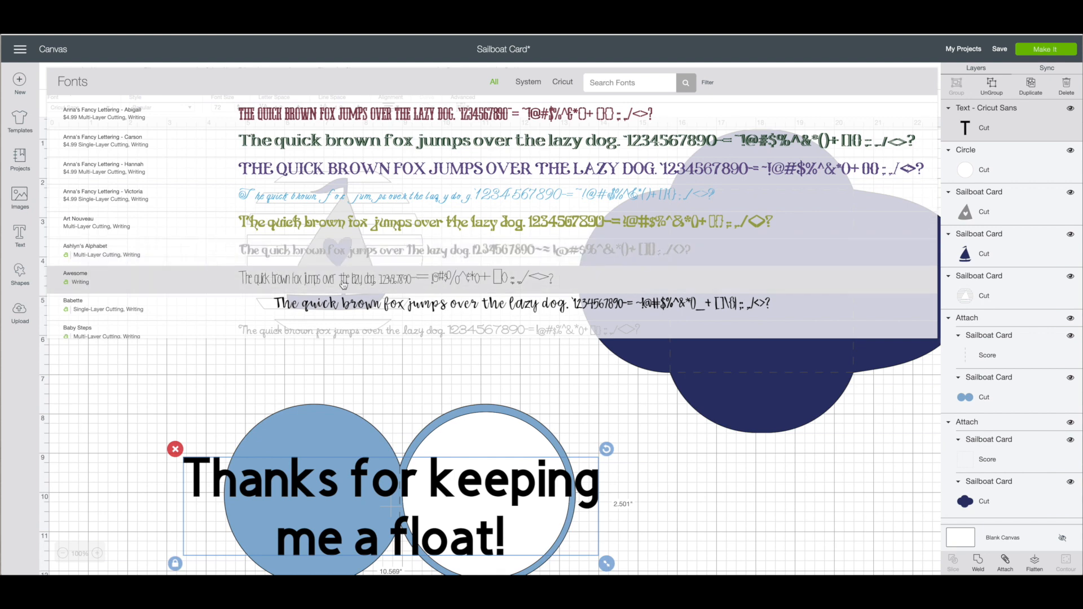
pyautogui.click(75, 277)
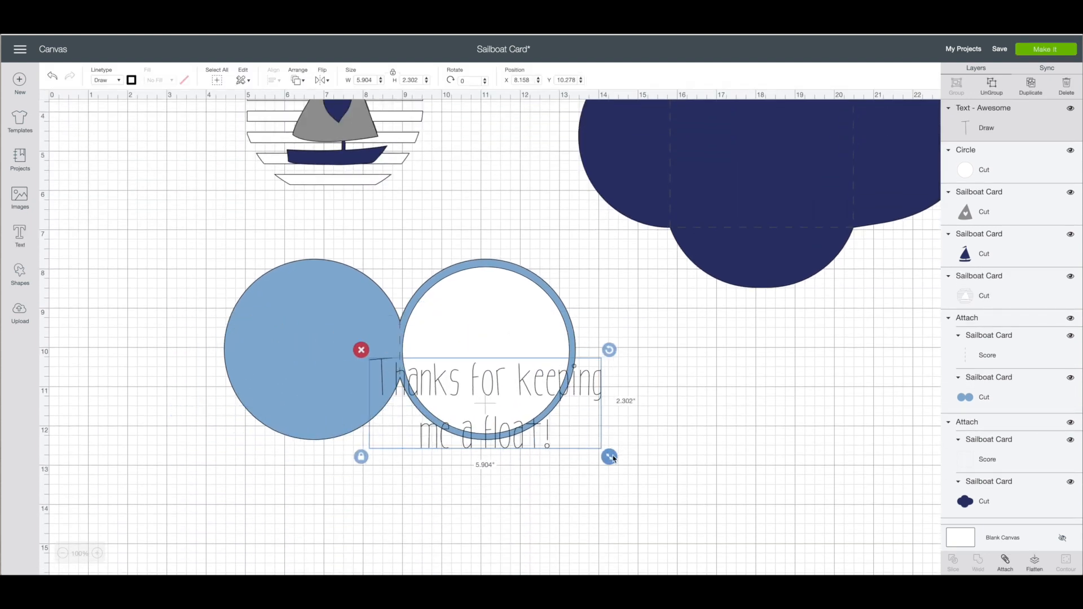
# Step: Shrink the message, center it on the white circle, attach them, and reposition the group
pyautogui.moveTo(610, 458); pyautogui.dragTo(563, 419)
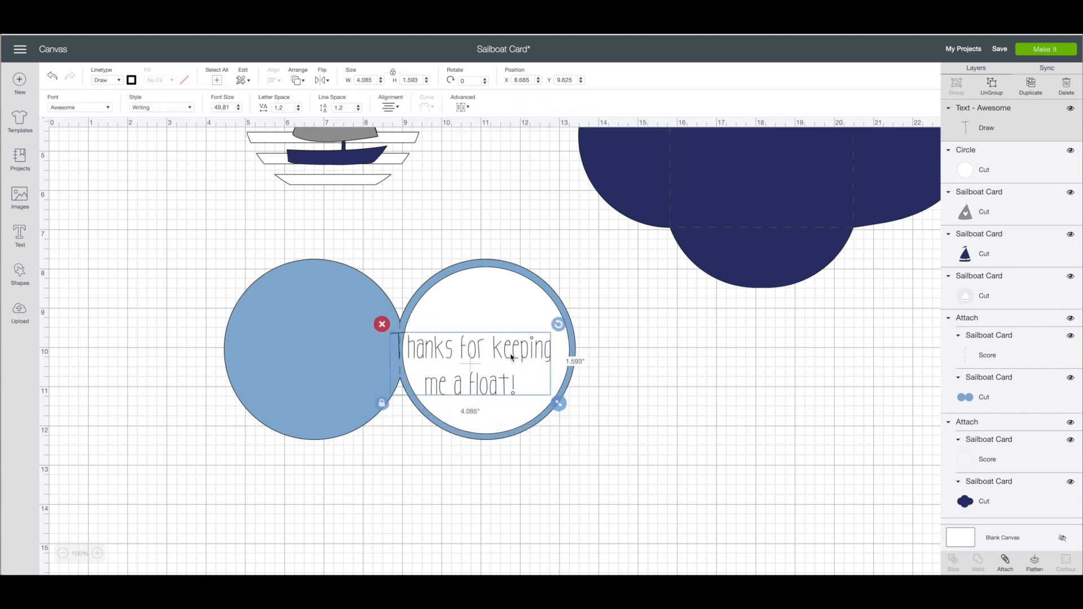
pyautogui.moveTo(558, 403); pyautogui.dragTo(563, 388)
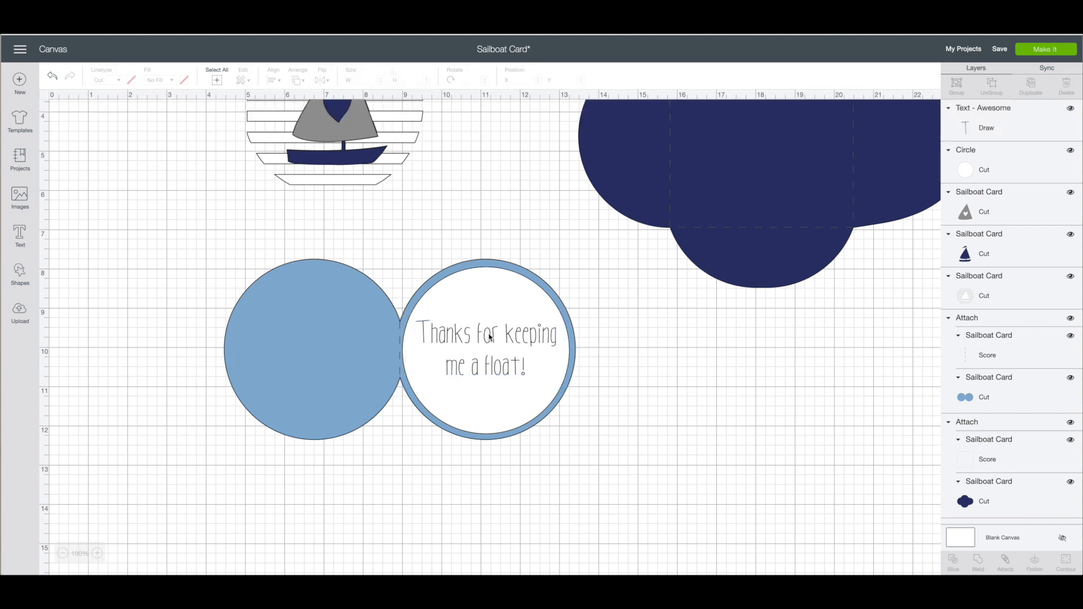
pyautogui.click(490, 354)
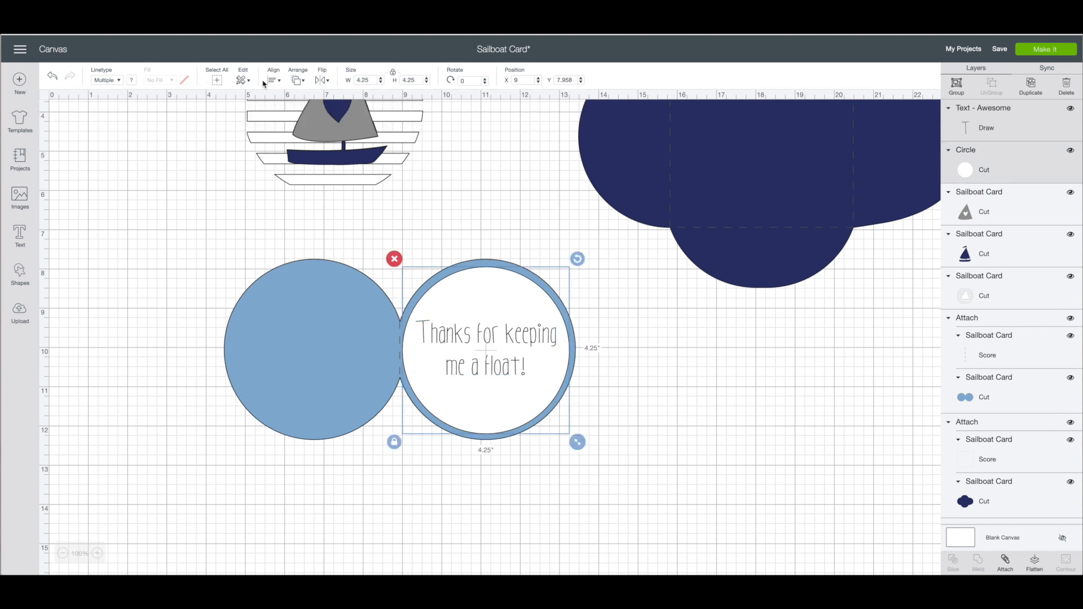
pyautogui.click(273, 79)
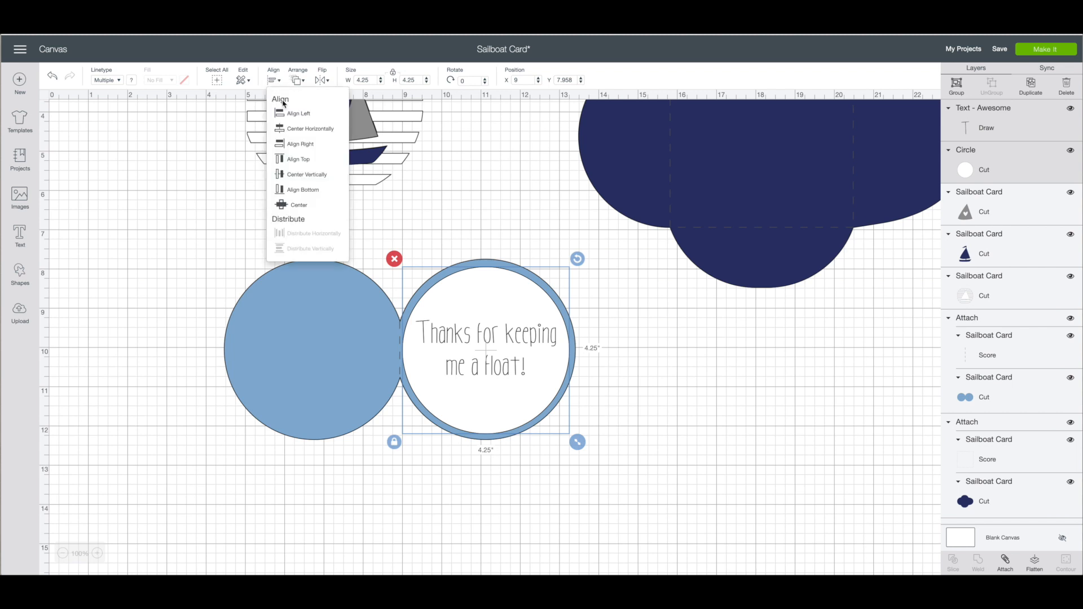
pyautogui.click(297, 218)
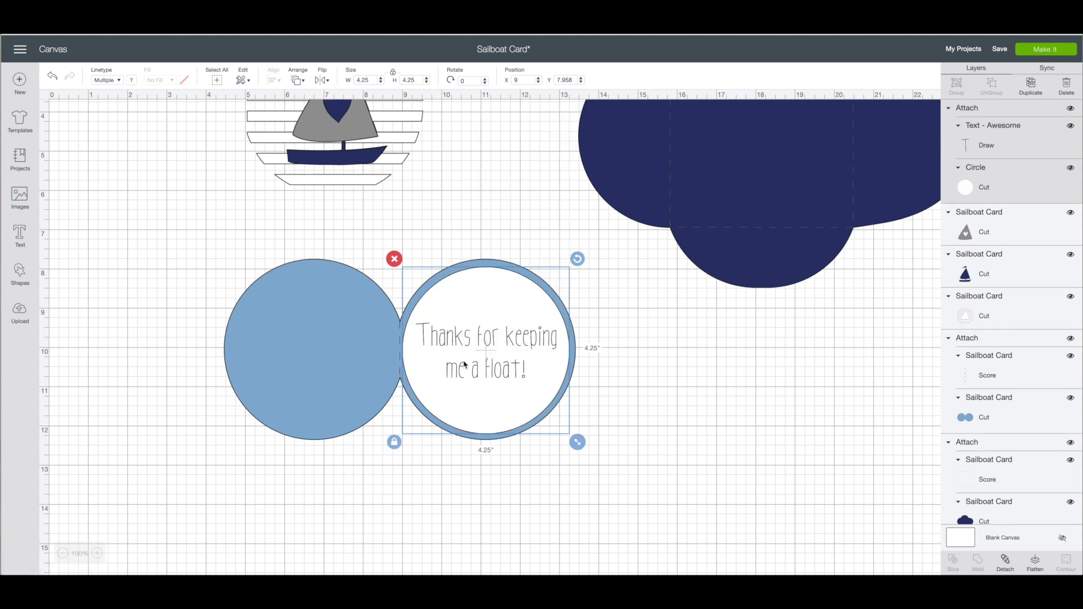
pyautogui.moveTo(487, 349); pyautogui.dragTo(601, 383)
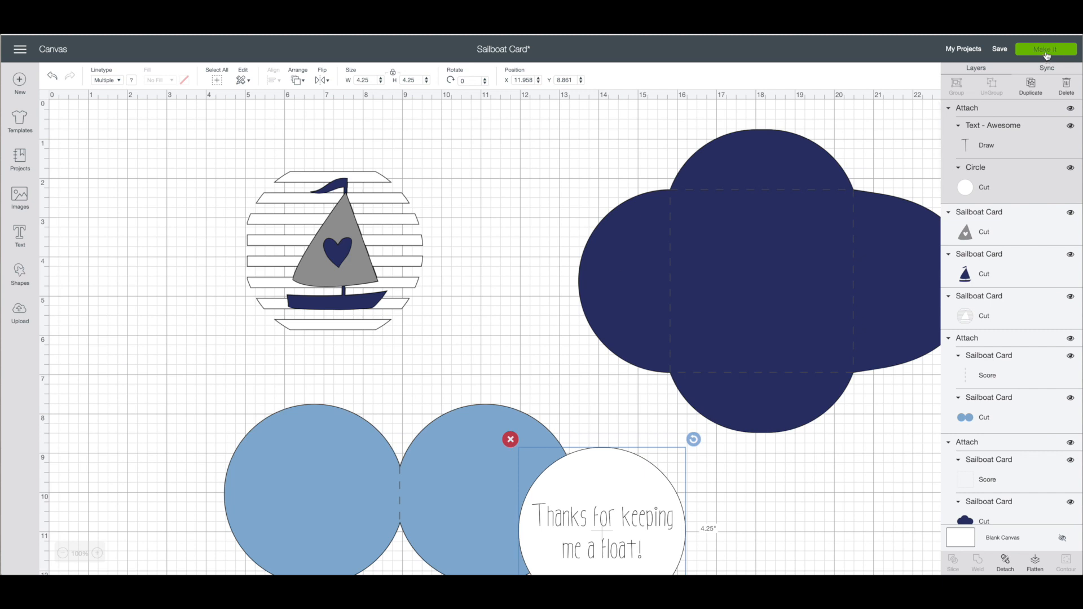
# Step: Send the project to Make It and preview the light-blue card base mat
pyautogui.click(1046, 49)
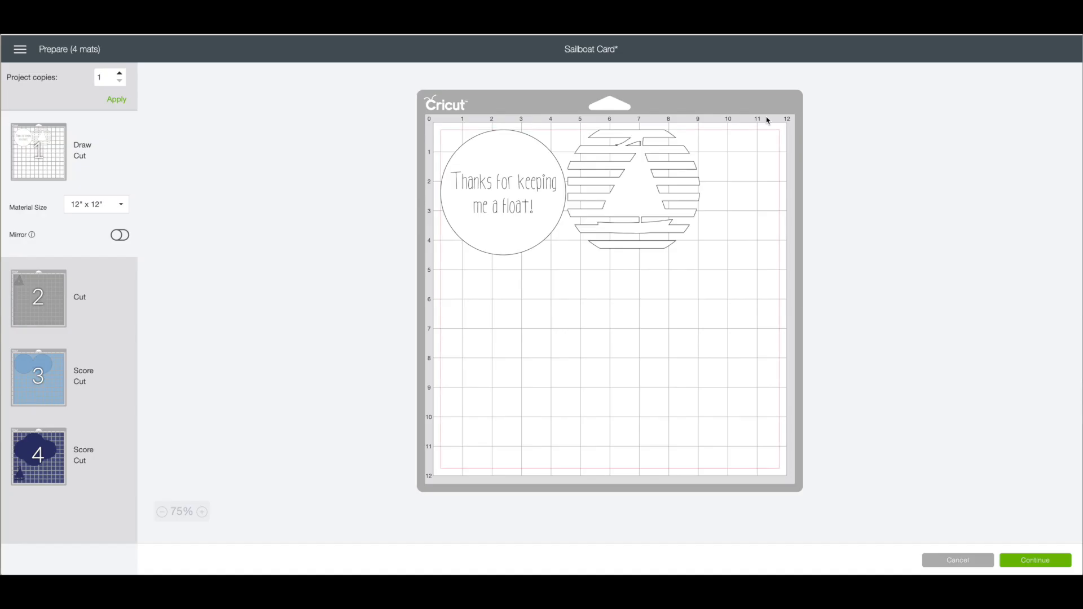
pyautogui.moveTo(483, 195)
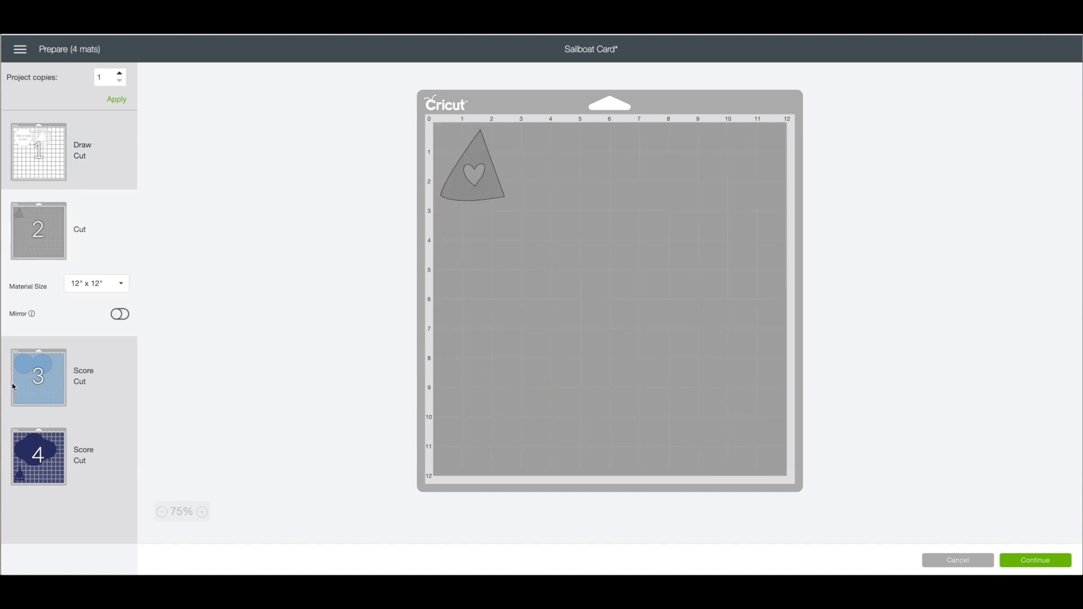
pyautogui.click(38, 379)
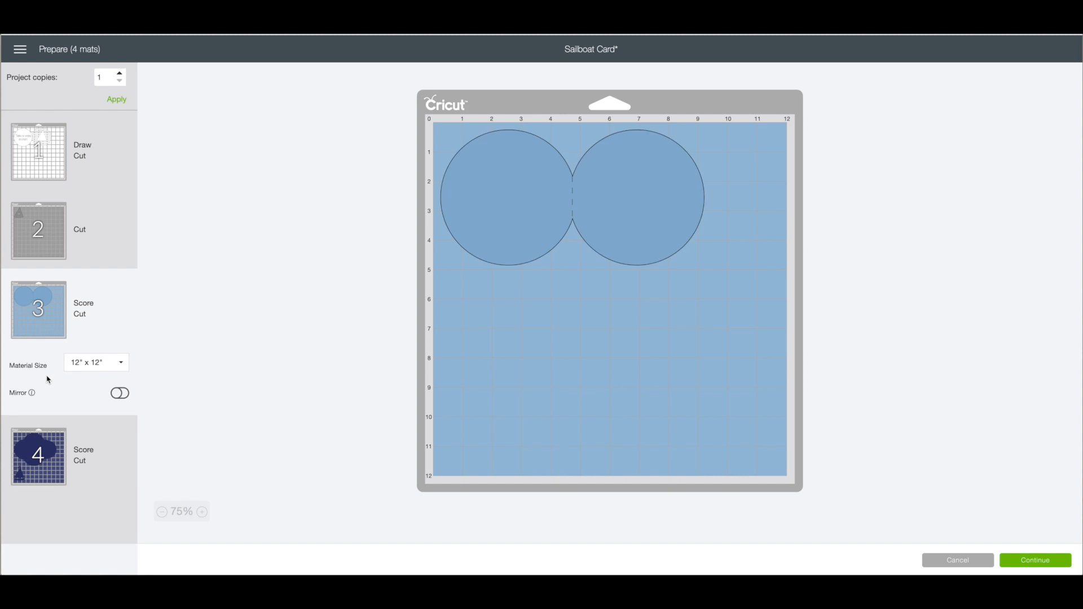